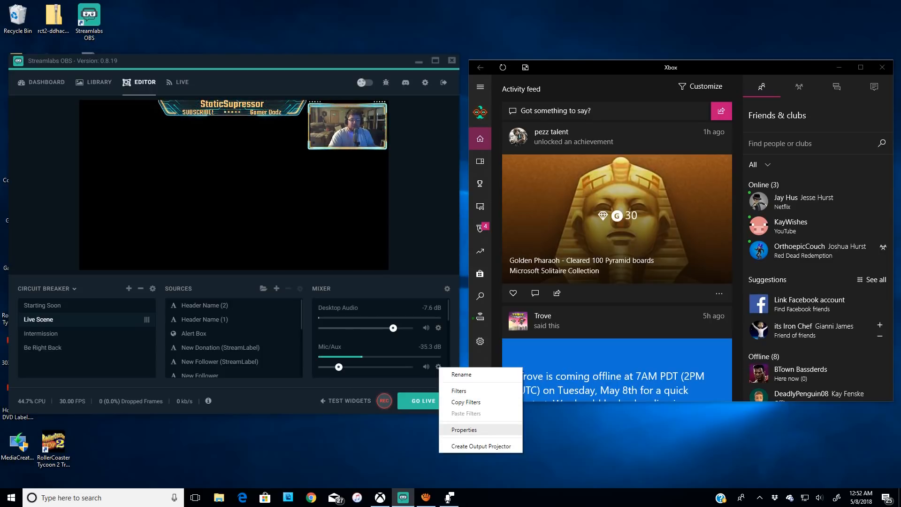
# - After checking the microphone properties, add a Game Capture source named 'Game Capture'
pyautogui.click(464, 430)
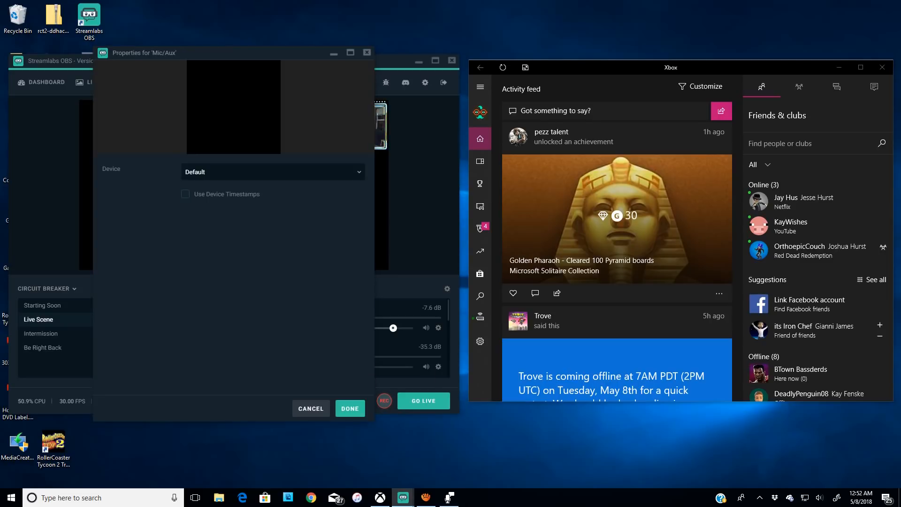
pyautogui.click(273, 171)
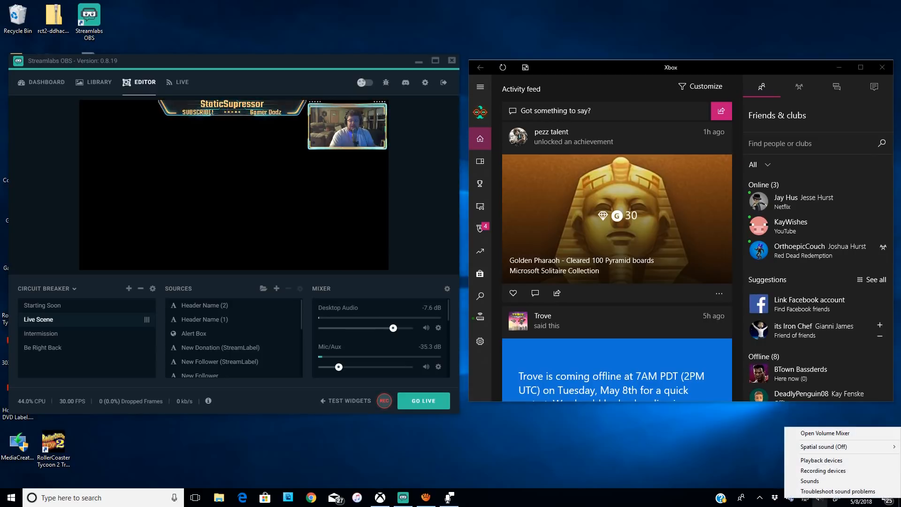
pyautogui.moveTo(822, 471)
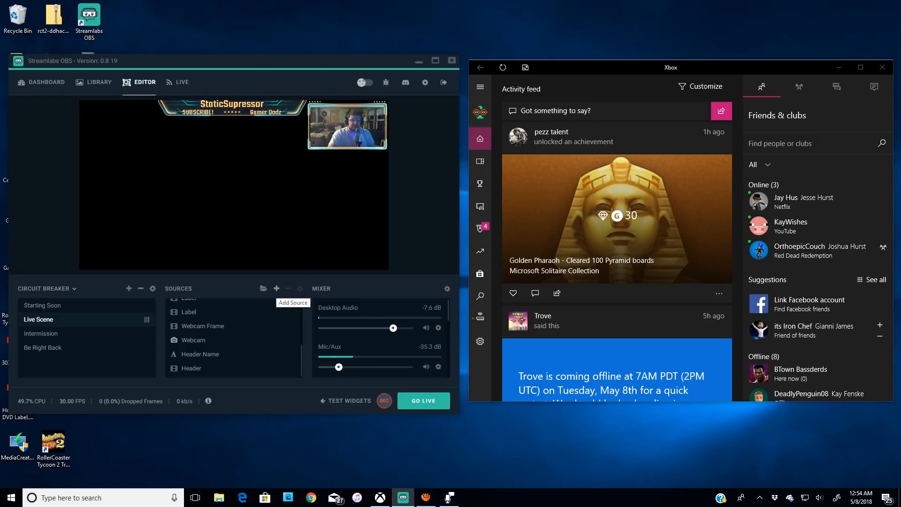
pyautogui.click(276, 289)
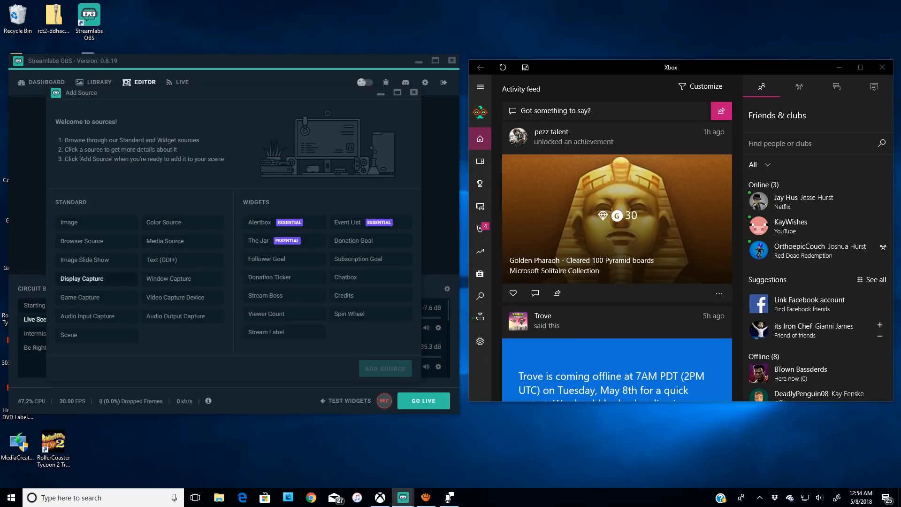
pyautogui.click(80, 297)
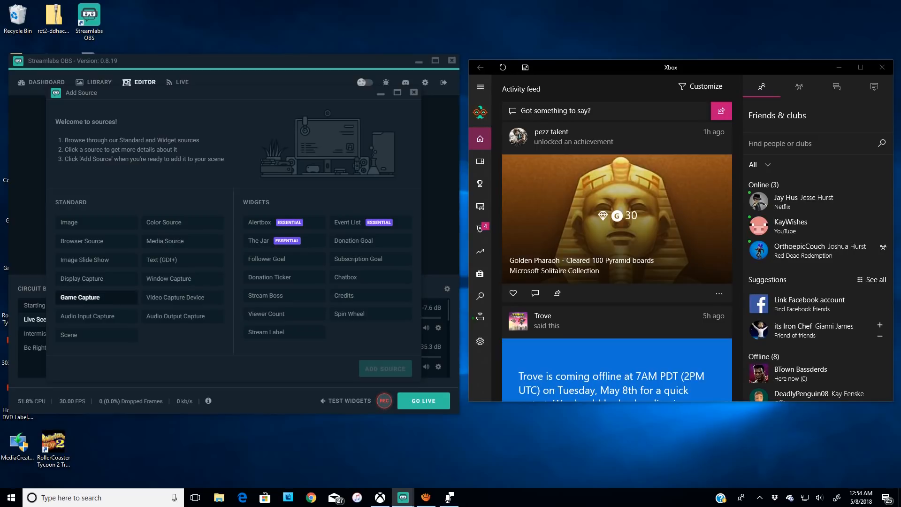
pyautogui.click(80, 297)
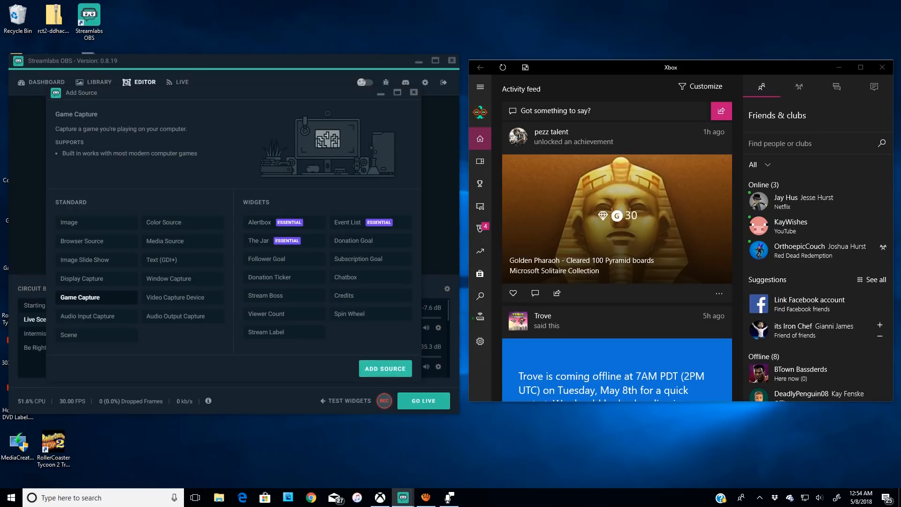
pyautogui.click(384, 369)
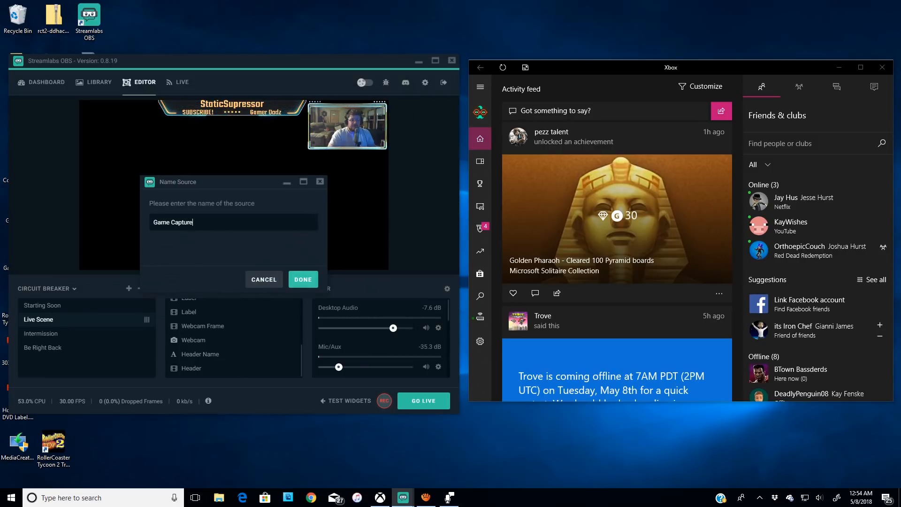
pyautogui.click(302, 279)
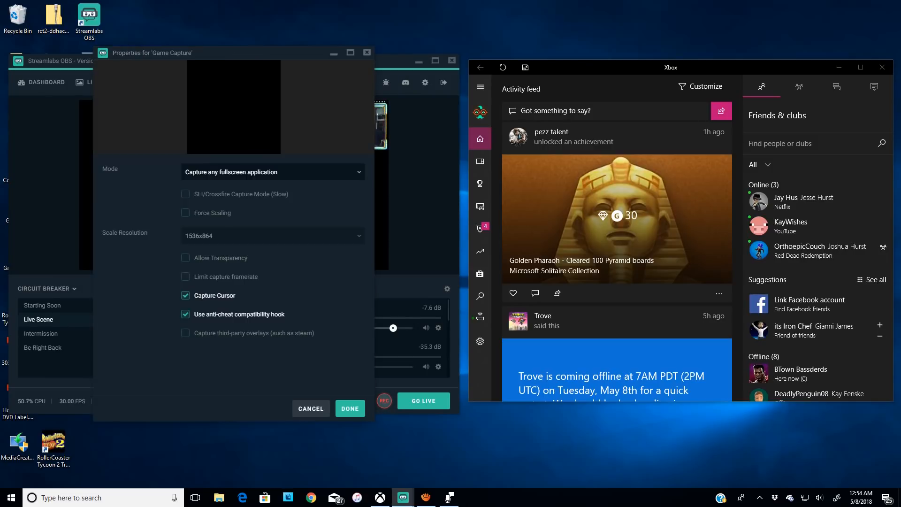
# - Set the capture mode to Capture specific window, targeting [XboxApp.exe]: Xbox
pyautogui.click(273, 172)
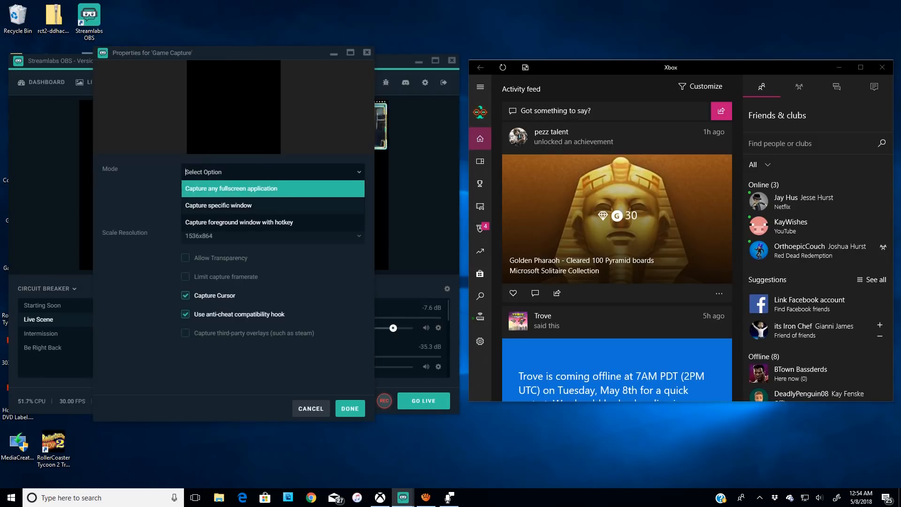
pyautogui.click(217, 205)
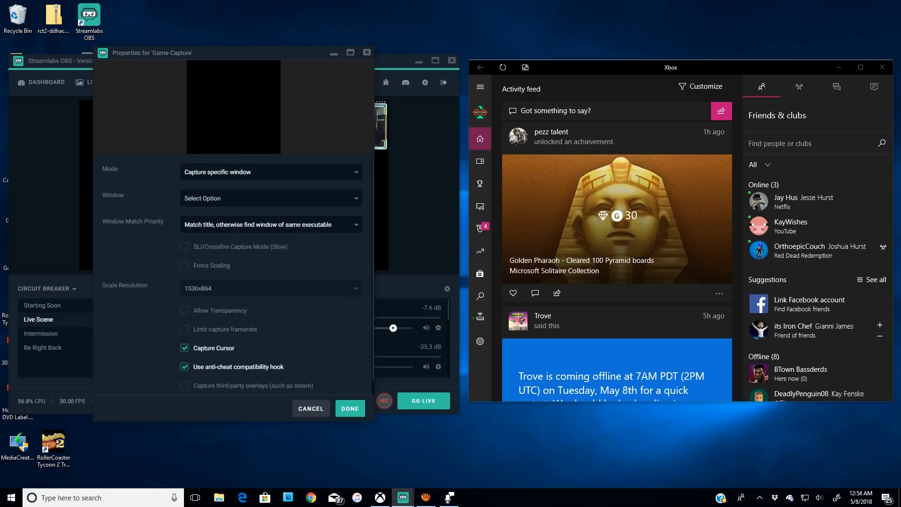
pyautogui.click(270, 198)
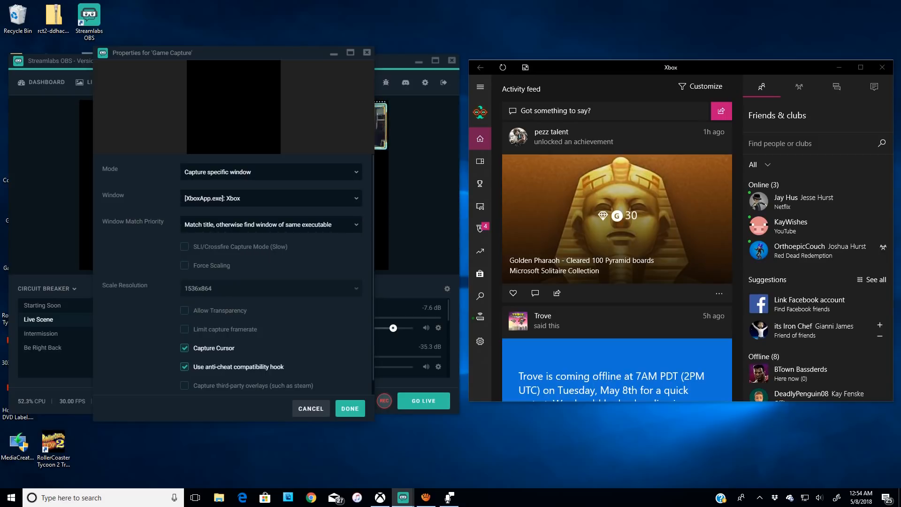
pyautogui.click(349, 409)
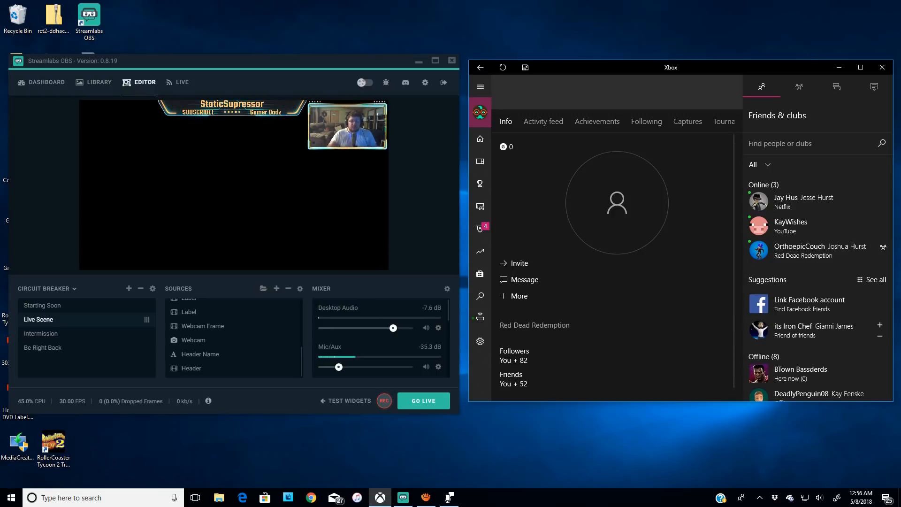
pyautogui.click(799, 246)
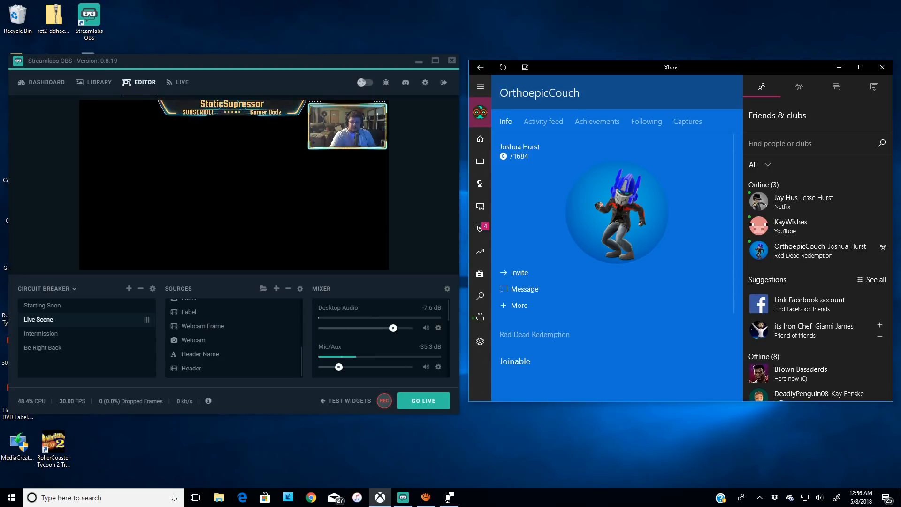
pyautogui.click(799, 86)
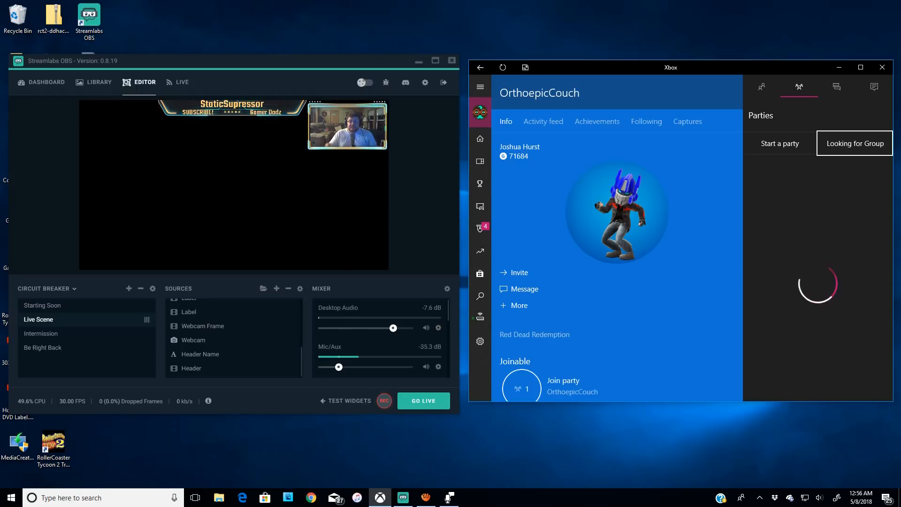
pyautogui.click(779, 143)
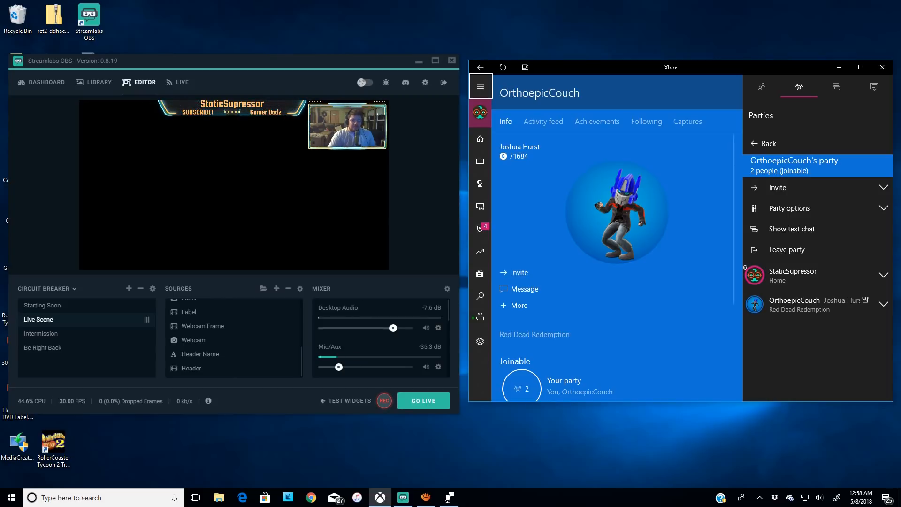
pyautogui.moveTo(480, 302)
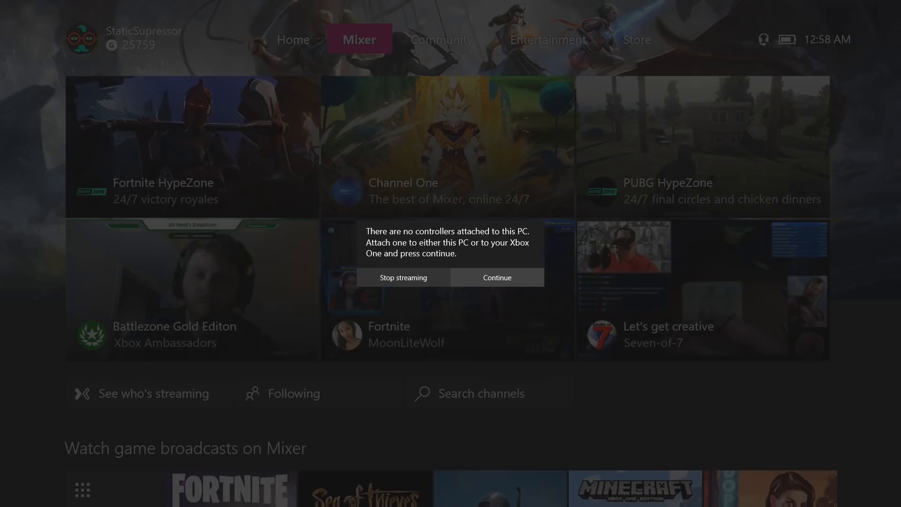
# - Keep streaming the console's Mixer home screen without a controller attached
pyautogui.click(497, 278)
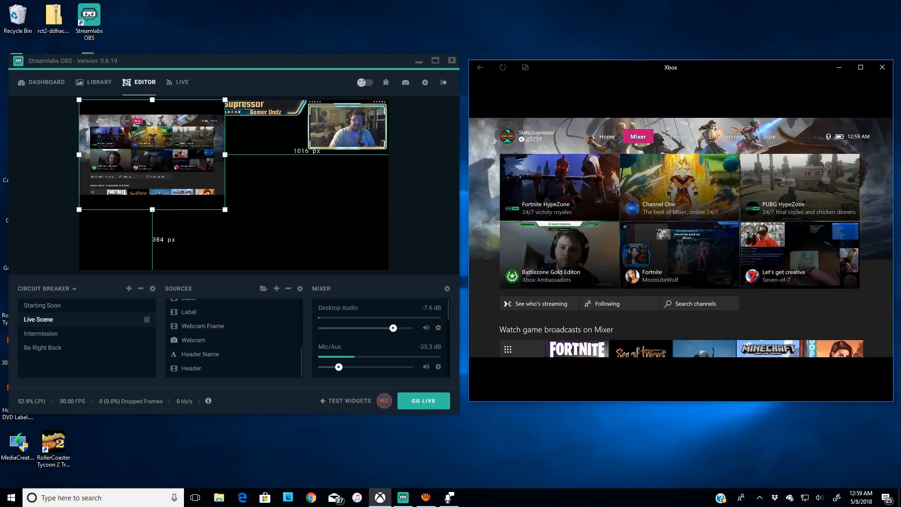
# - Drag the Game Capture source's handles until the Xbox feed covers the whole canvas
pyautogui.click(402, 497)
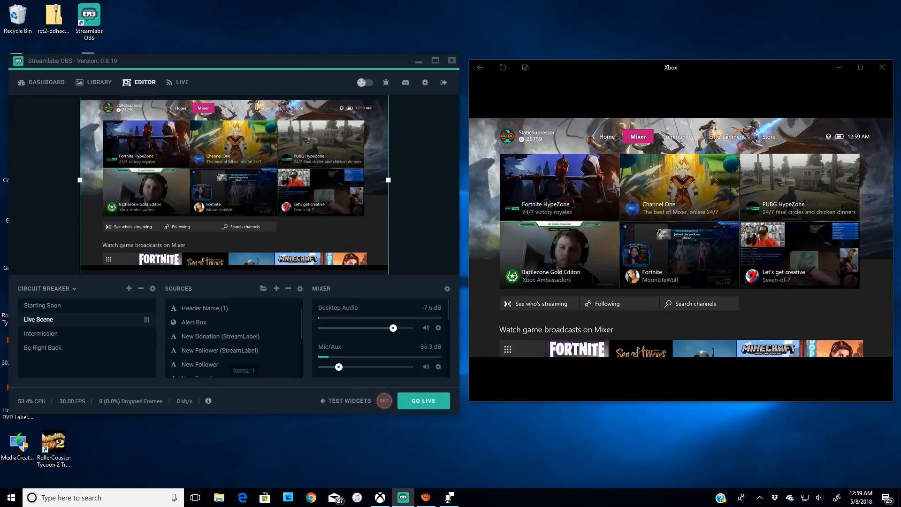
# - Scroll the Sources list to move Game Capture below the webcam and header overlays
pyautogui.scroll(-3)
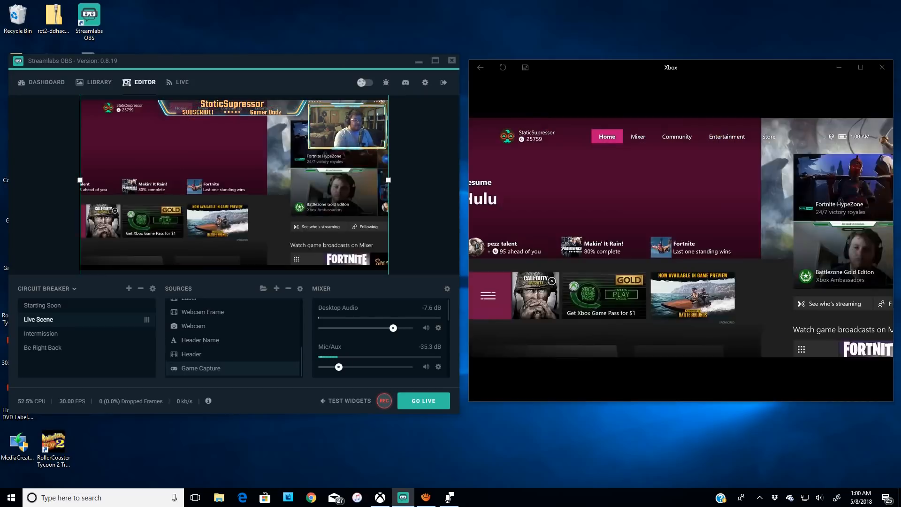
pyautogui.click(676, 136)
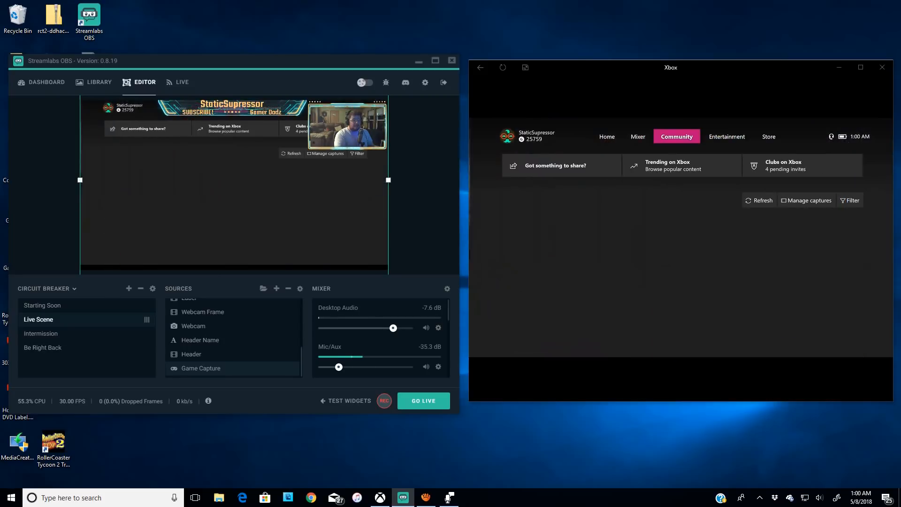
pyautogui.click(606, 137)
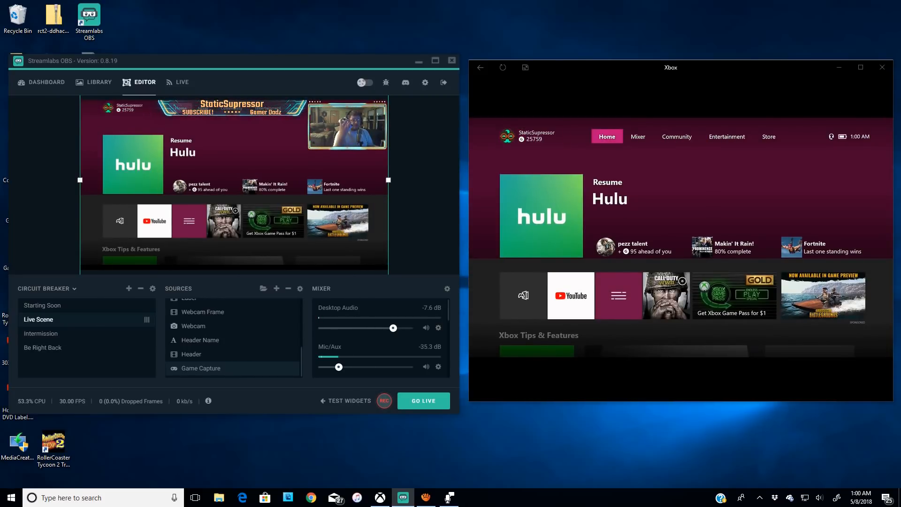
pyautogui.click(638, 136)
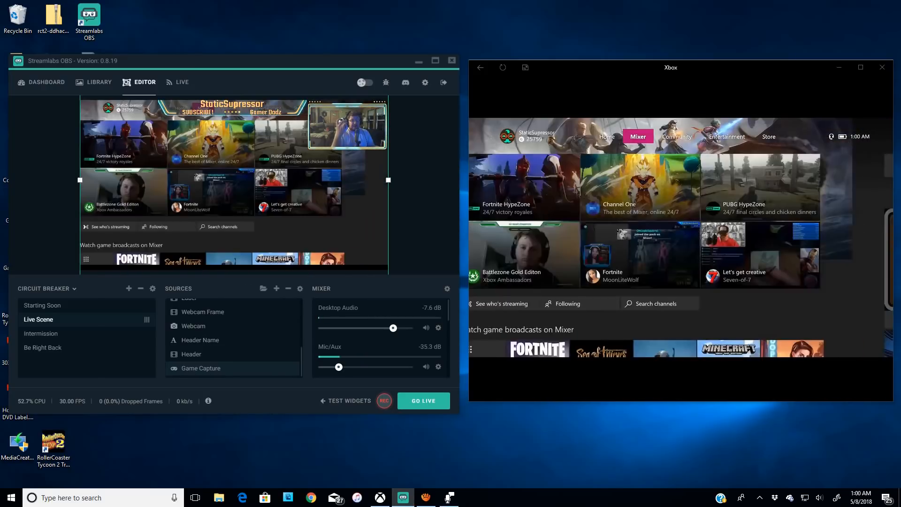
pyautogui.click(676, 137)
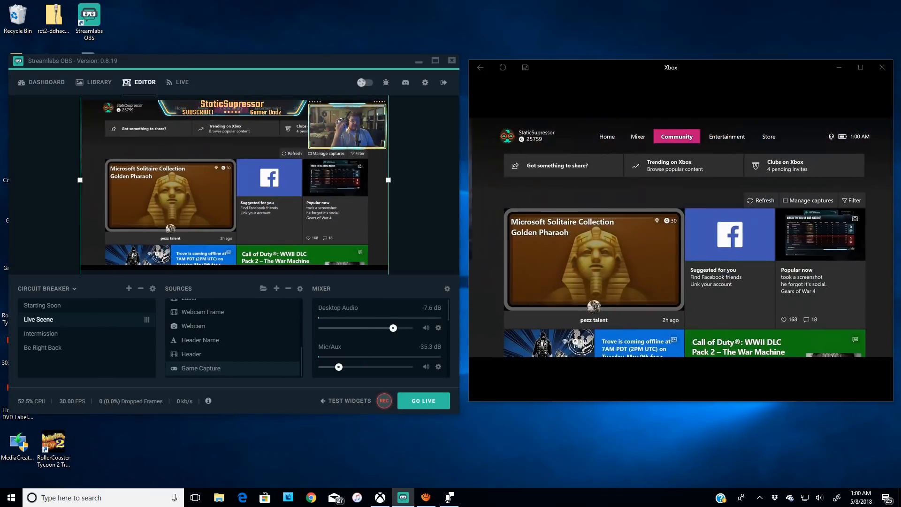
pyautogui.click(638, 137)
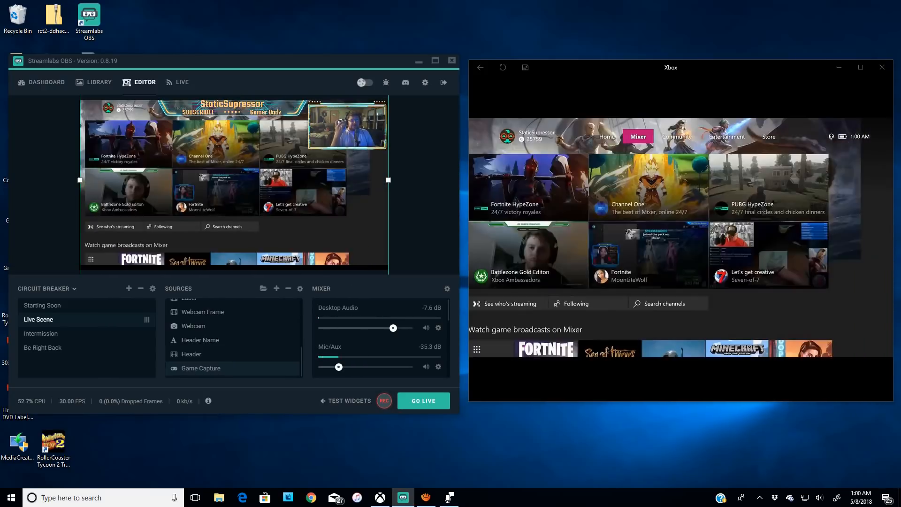
pyautogui.click(677, 136)
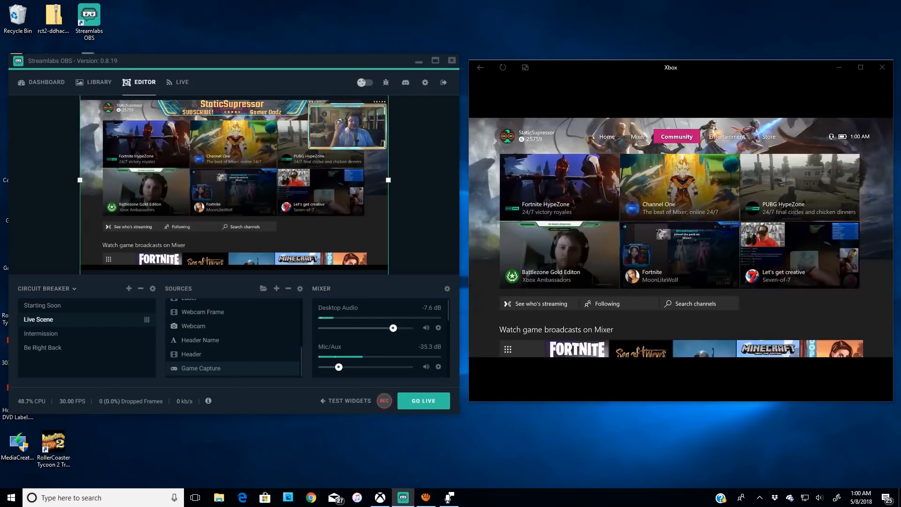
pyautogui.click(638, 137)
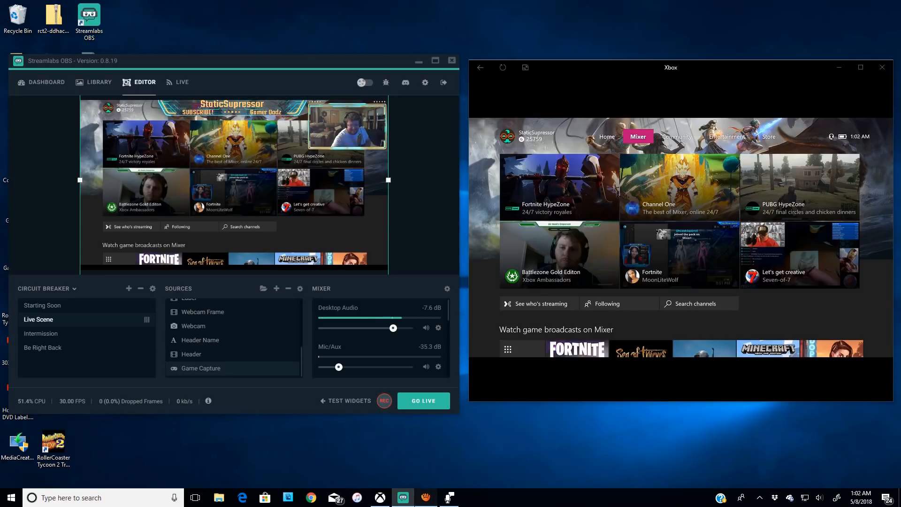
pyautogui.click(402, 498)
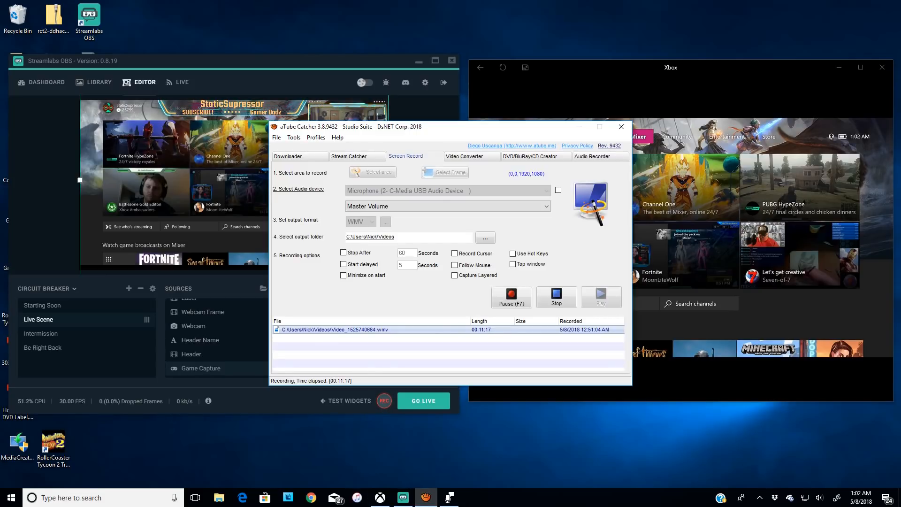